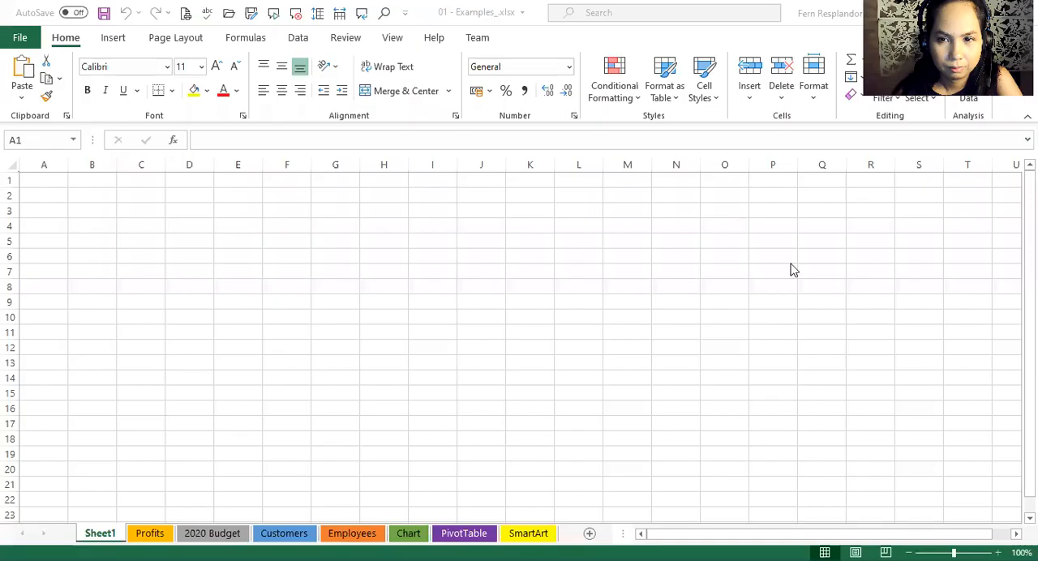
mouse_move(725, 290)
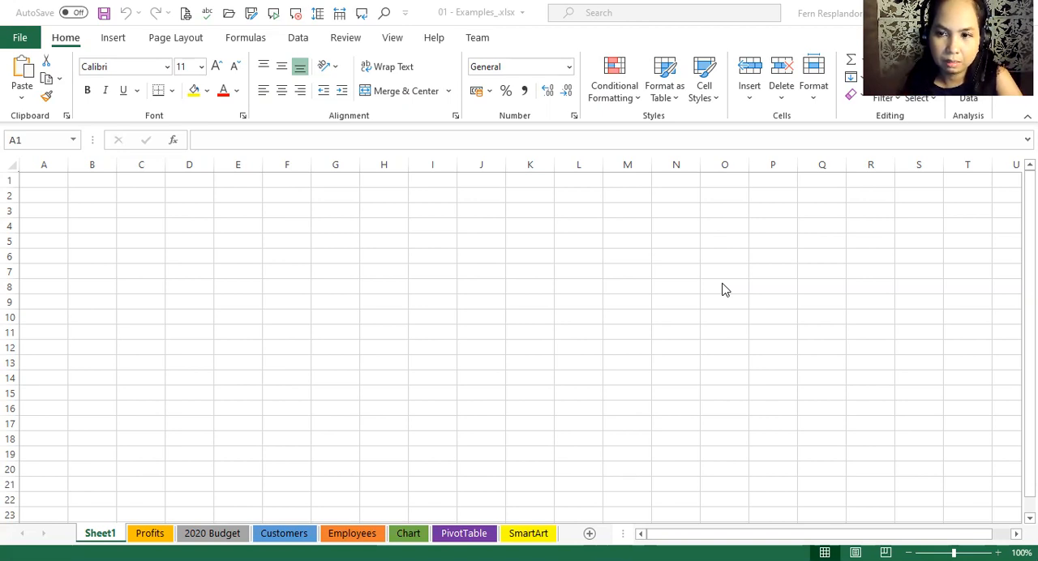
mouse_move(224, 496)
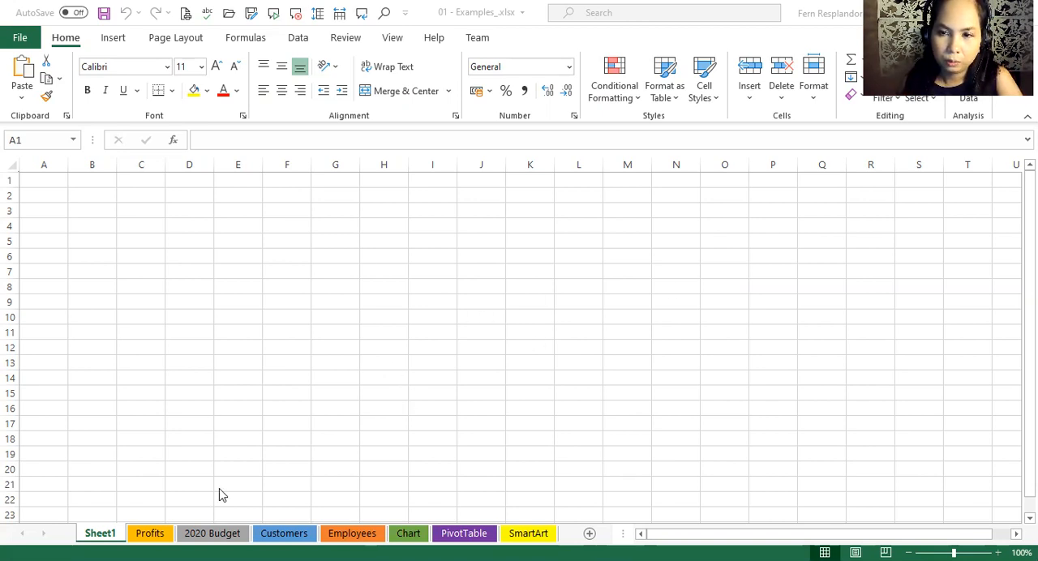
mouse_move(165, 373)
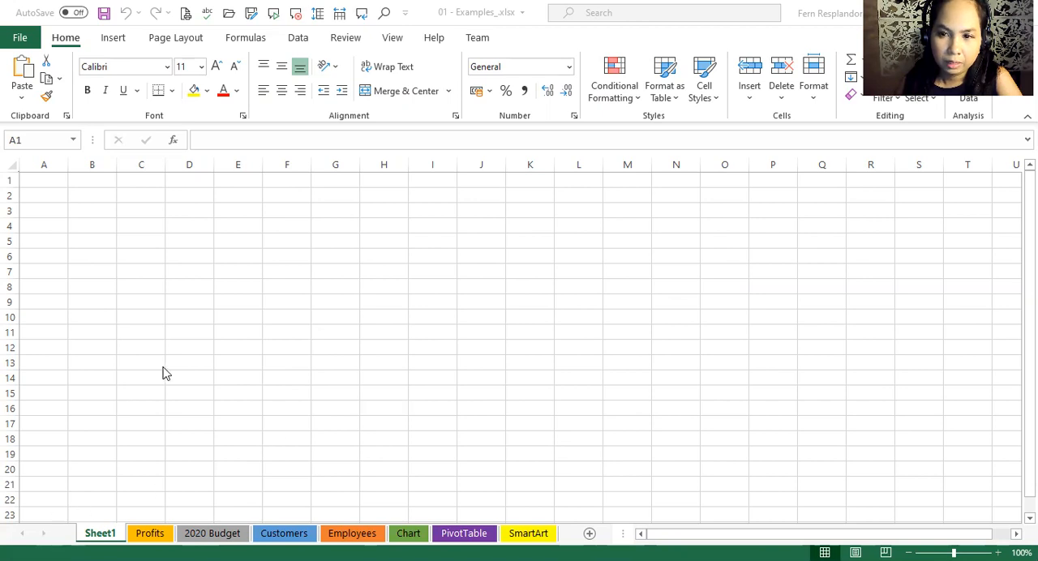
mouse_move(59, 489)
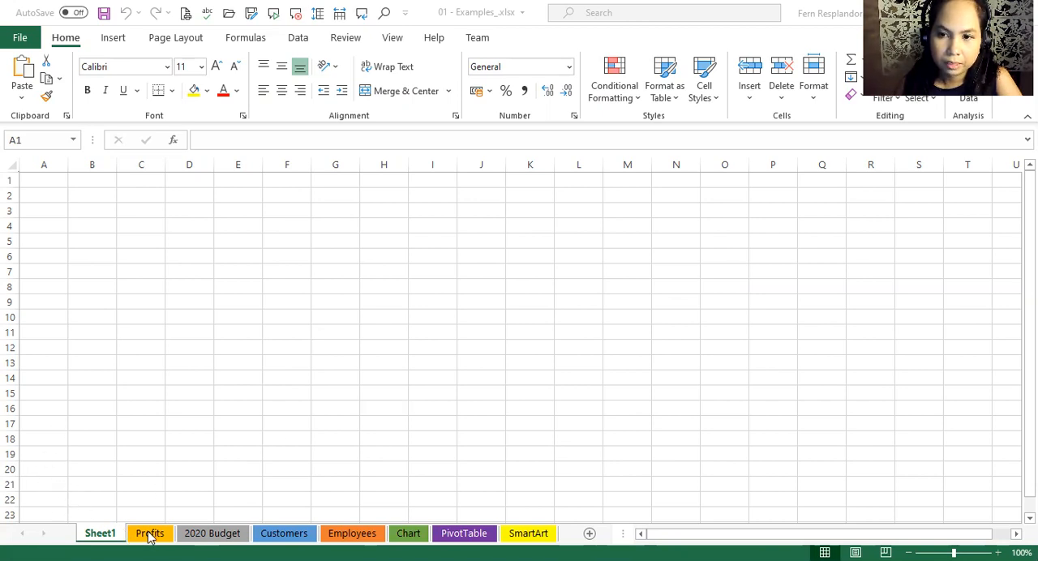
Step: Switch to the Profits sheet showing the Sales and Profits - 2020 First Half table
click(149, 532)
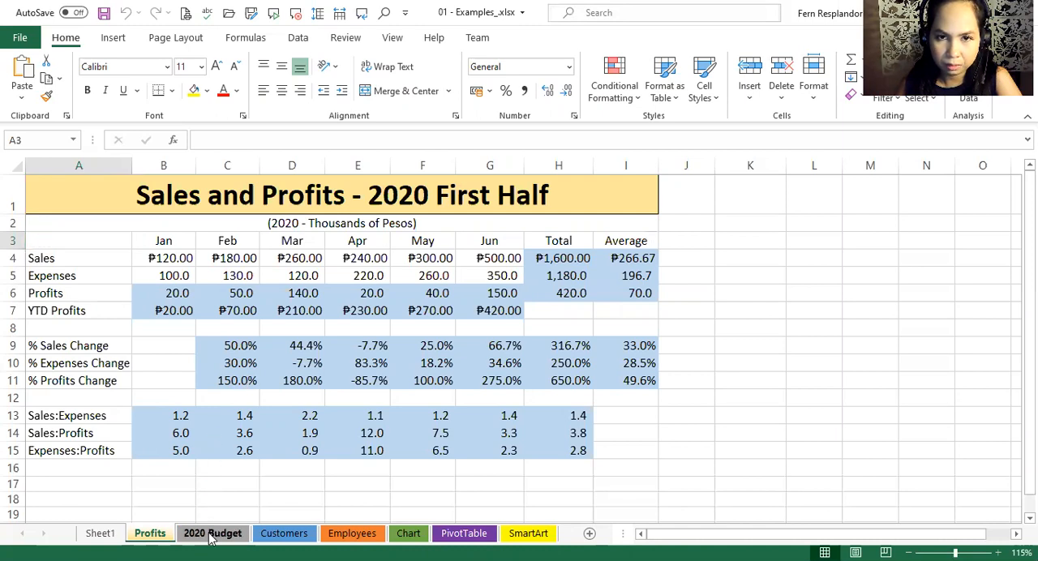
Step: Switch to the 2020 Budget sheet with monthly revenue, cost of goods and expenses
click(212, 531)
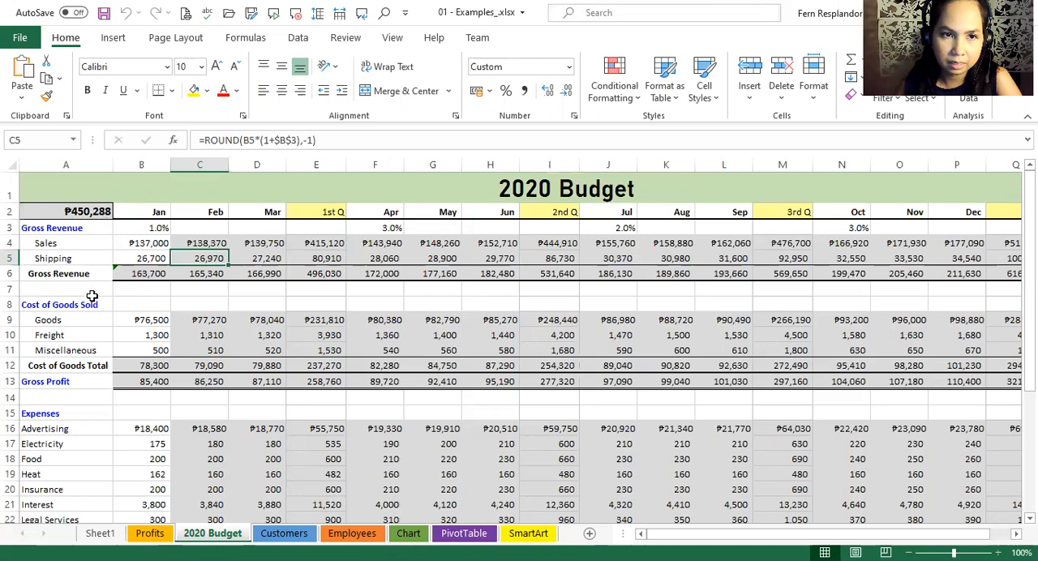
mouse_move(71, 253)
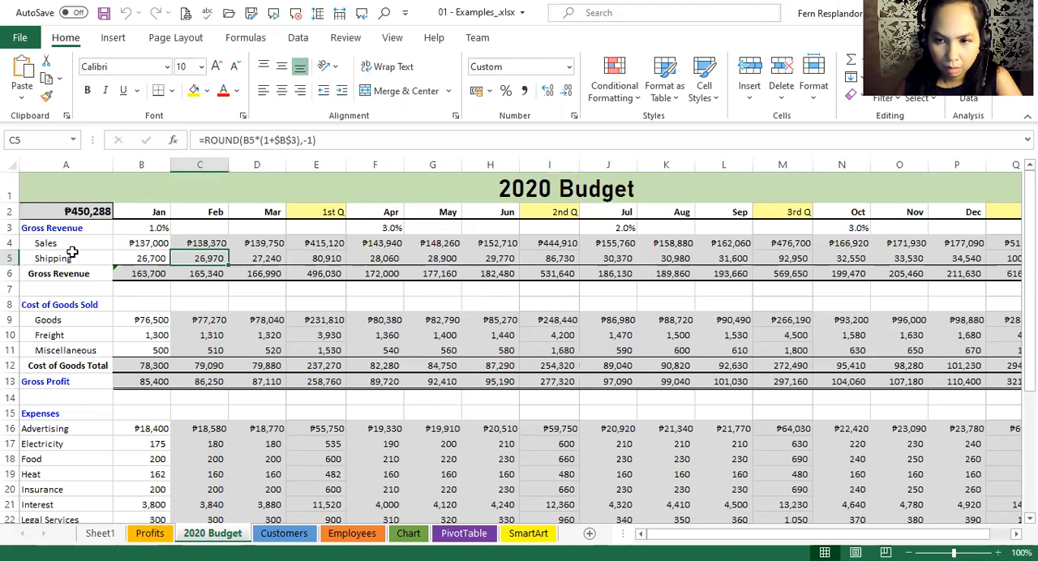
mouse_move(105, 246)
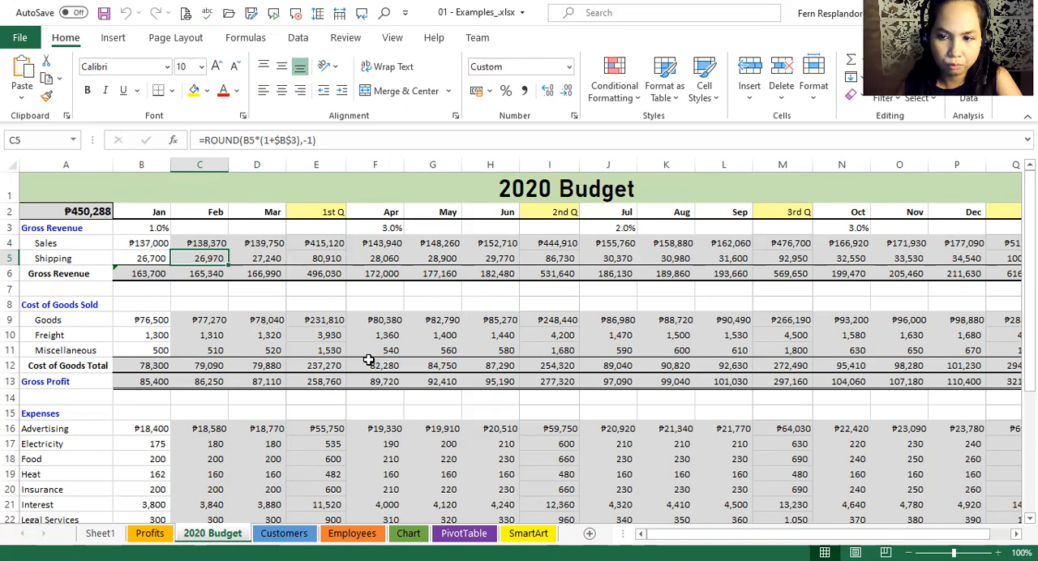
mouse_move(327, 365)
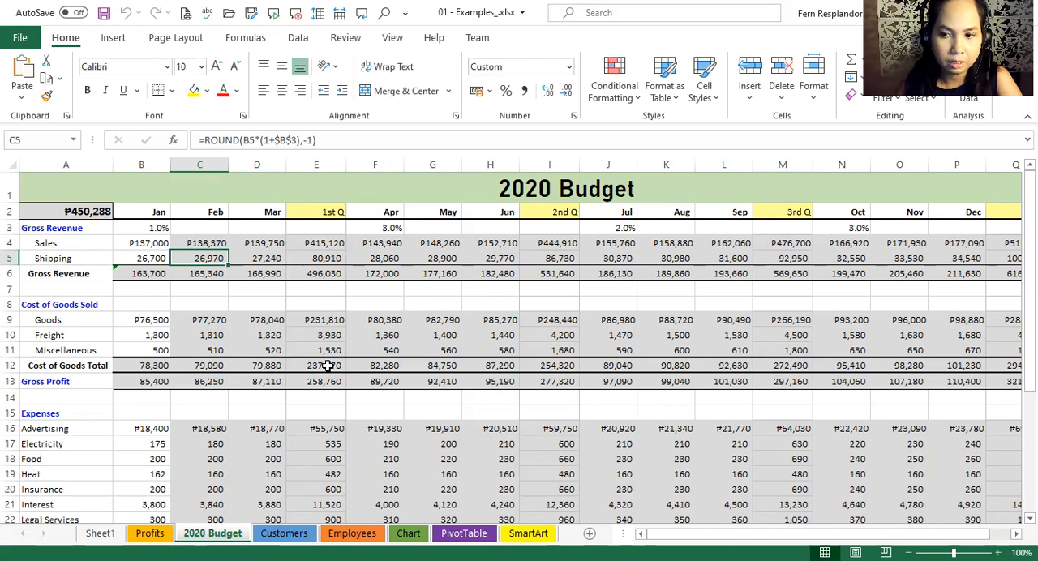
mouse_move(381, 336)
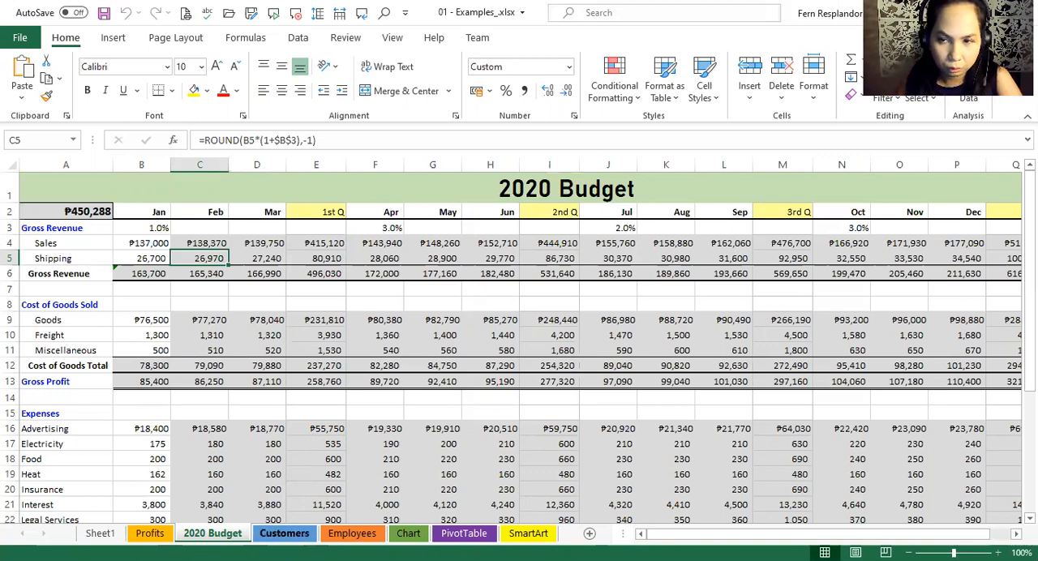
Step: Switch to the Customers sheet and scroll through the names, phones and addresses list
click(286, 532)
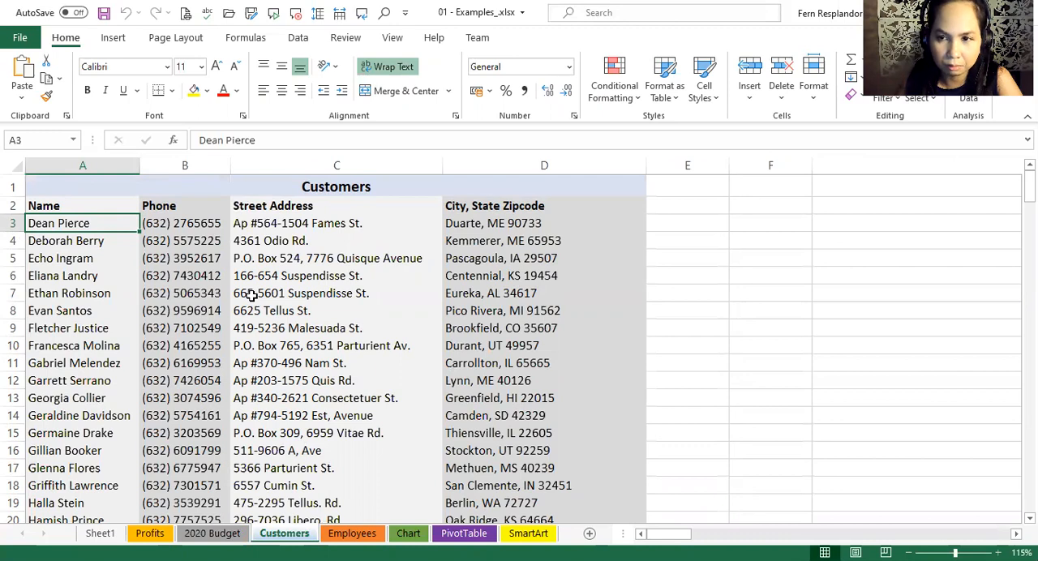
mouse_move(206, 321)
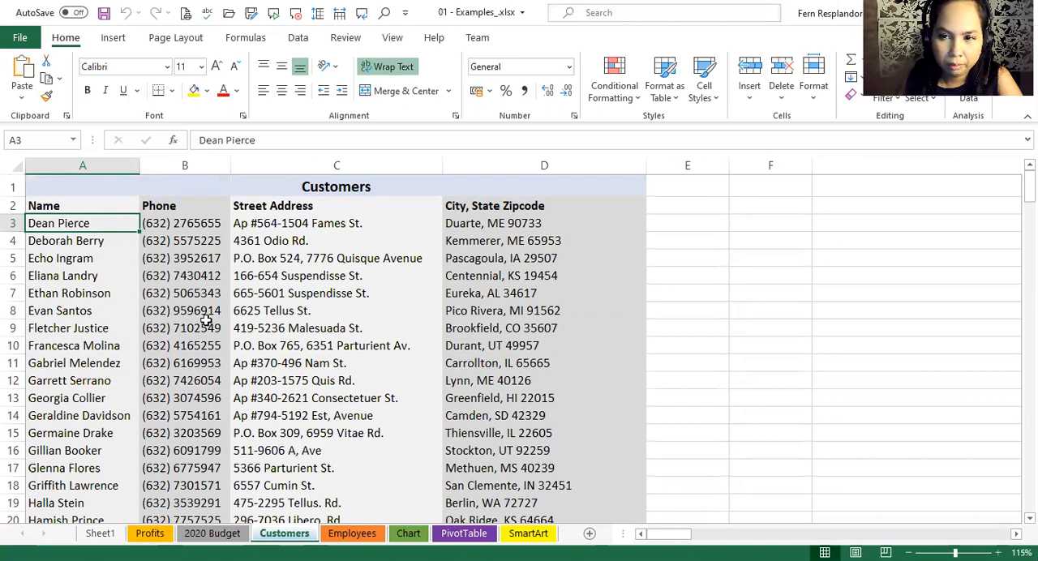
scroll(down, 3)
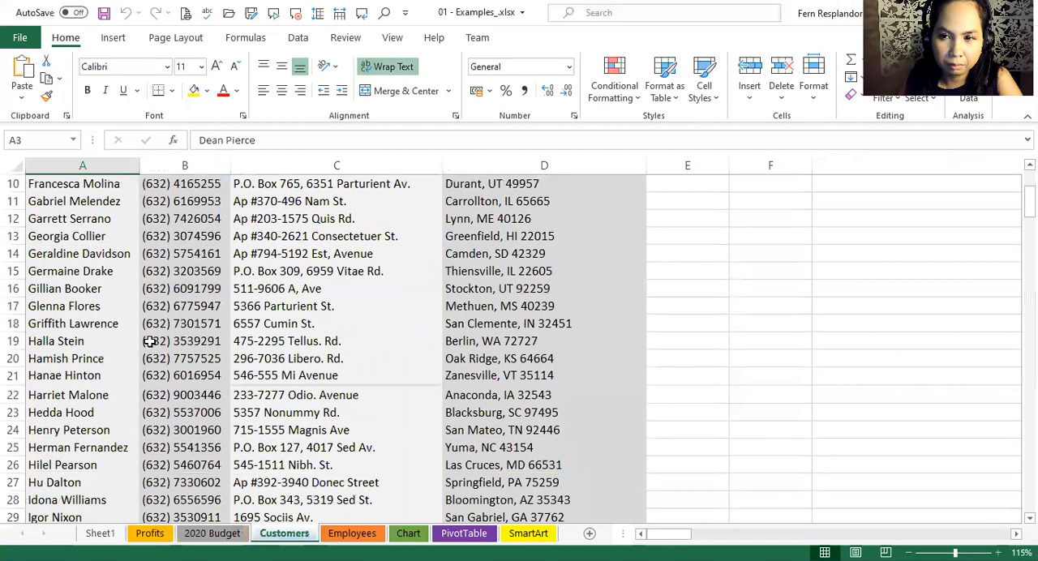
scroll(down, 3)
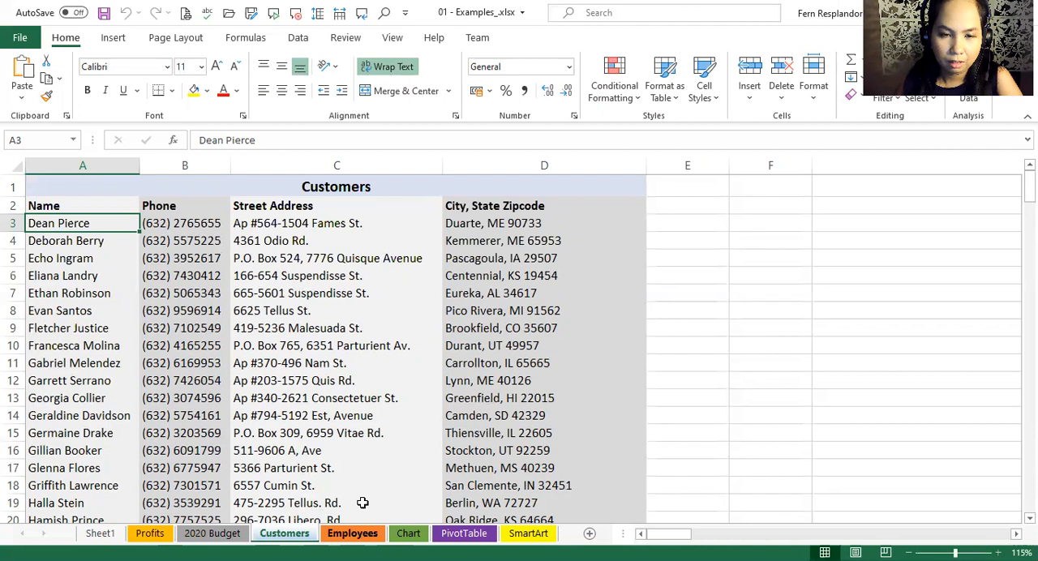
Step: Switch to the Employees sheet with departments, hire dates and salaries
click(352, 532)
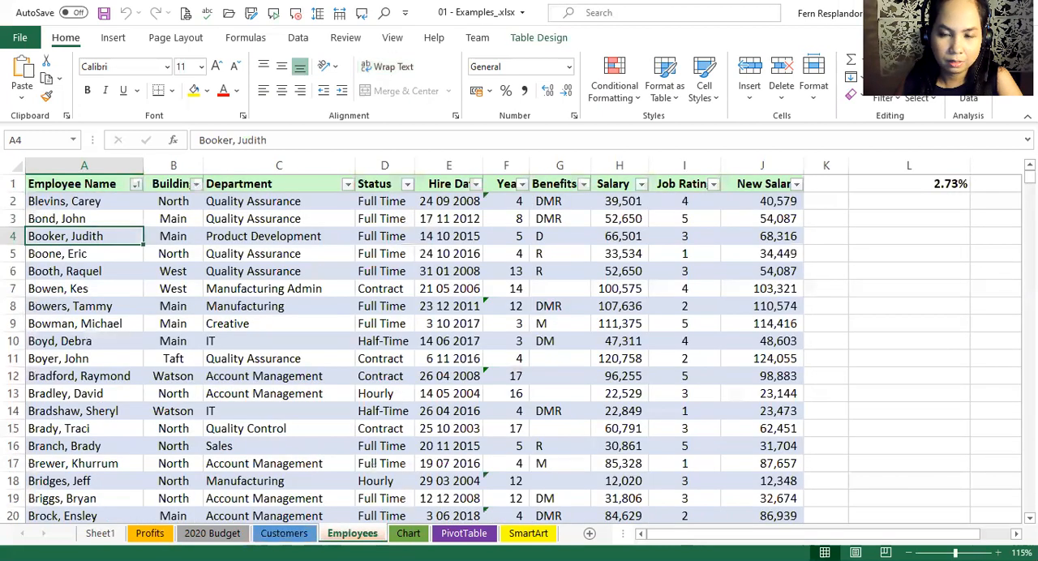
mouse_move(328, 363)
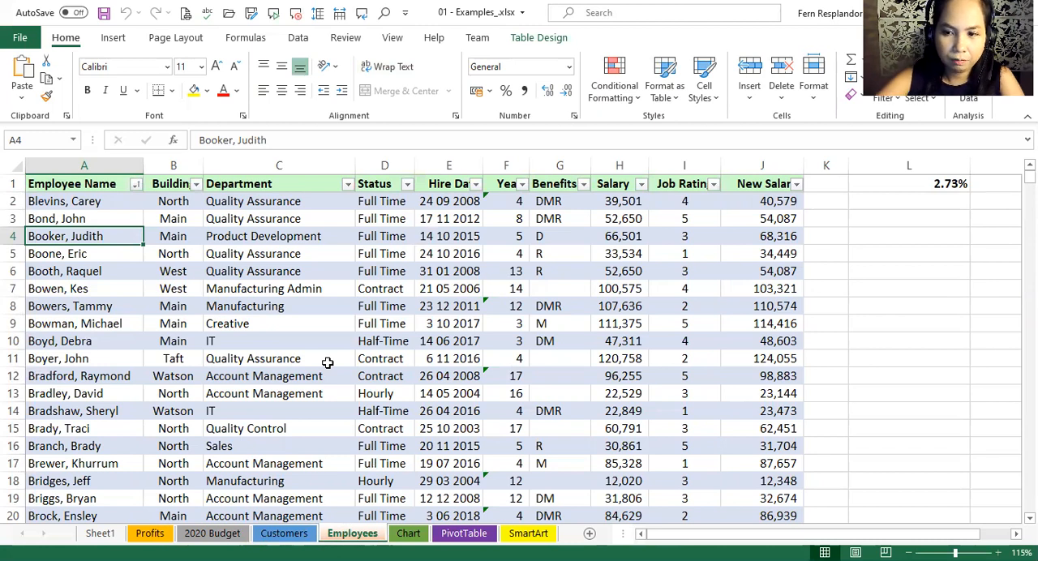
mouse_move(360, 289)
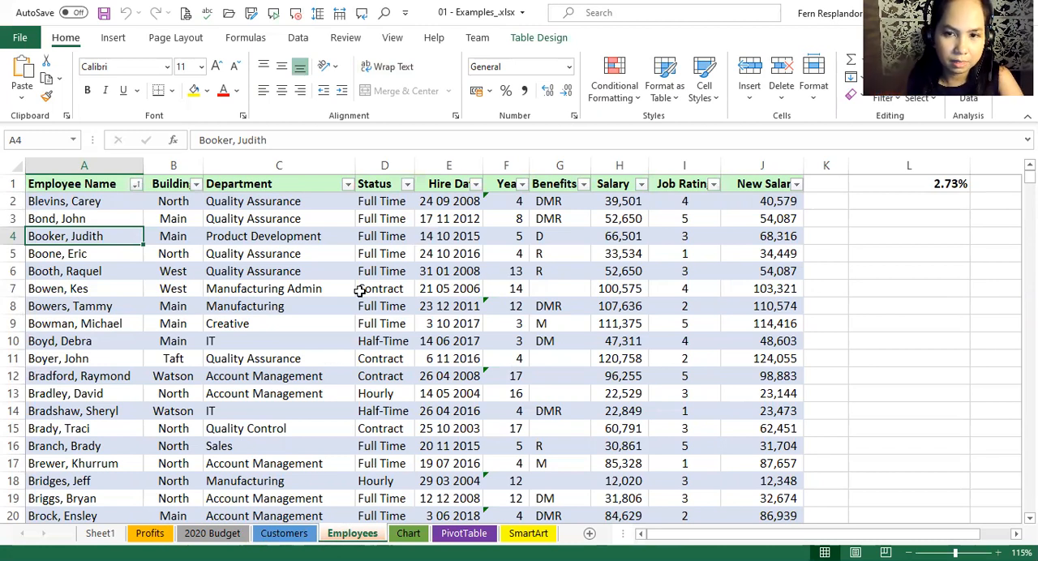
mouse_move(413, 419)
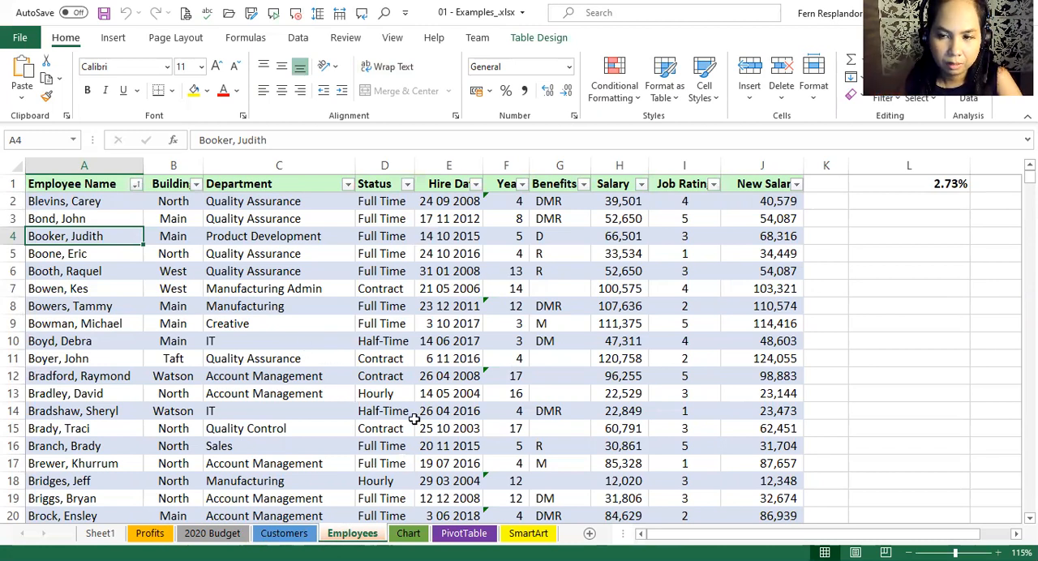
click(408, 531)
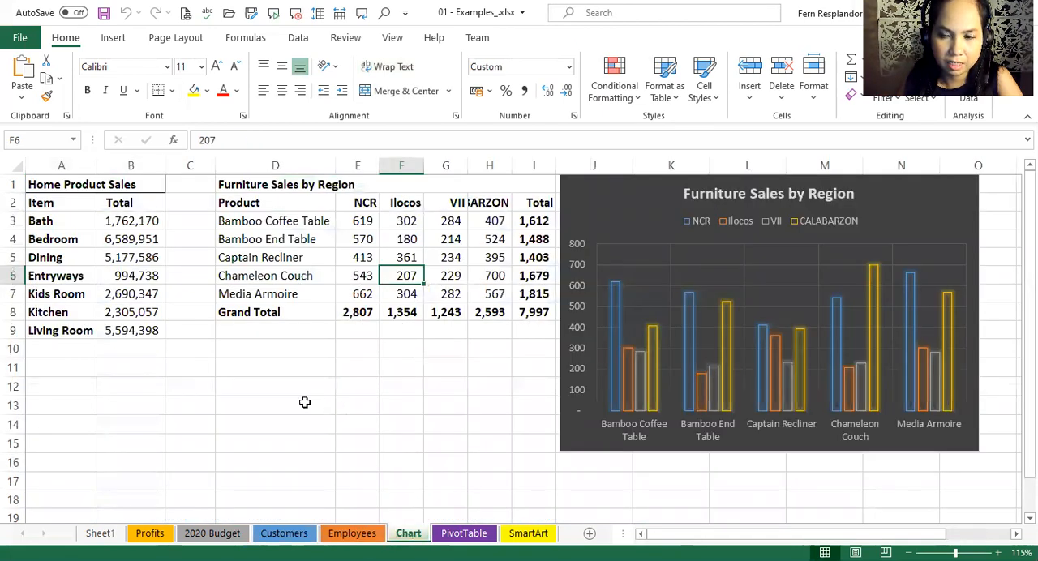
mouse_move(378, 307)
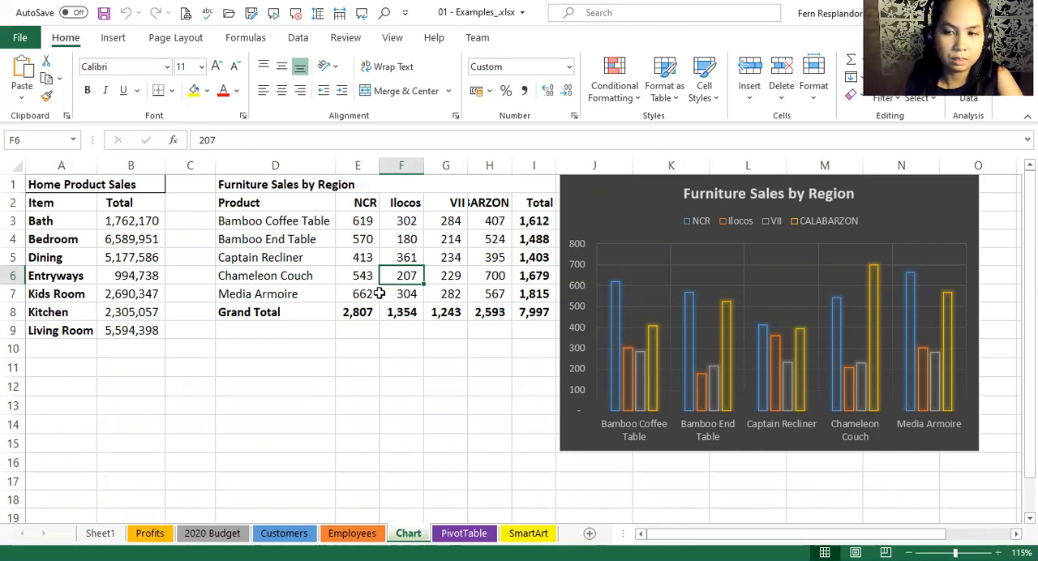
mouse_move(415, 267)
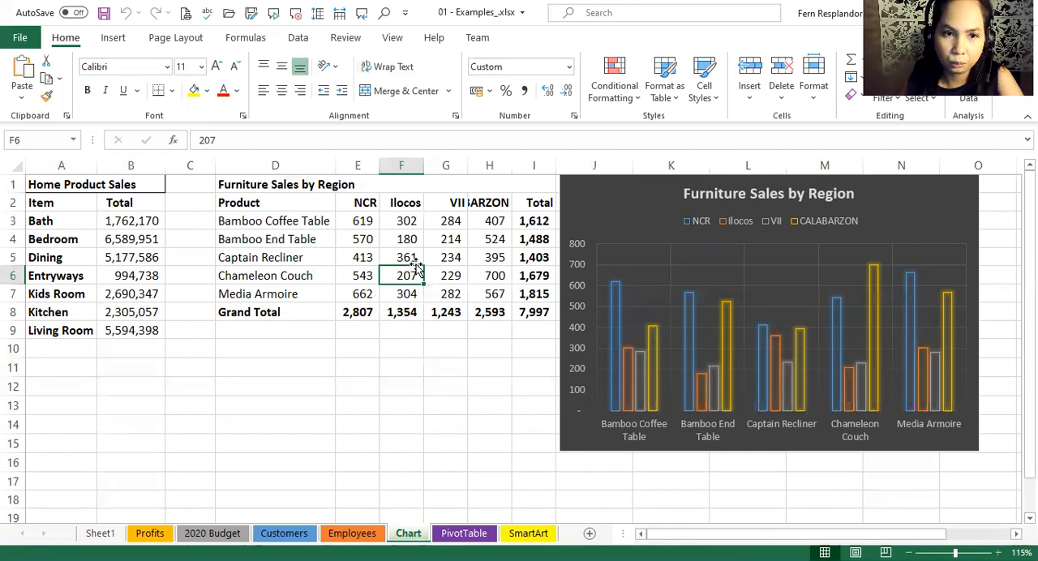
mouse_move(694, 321)
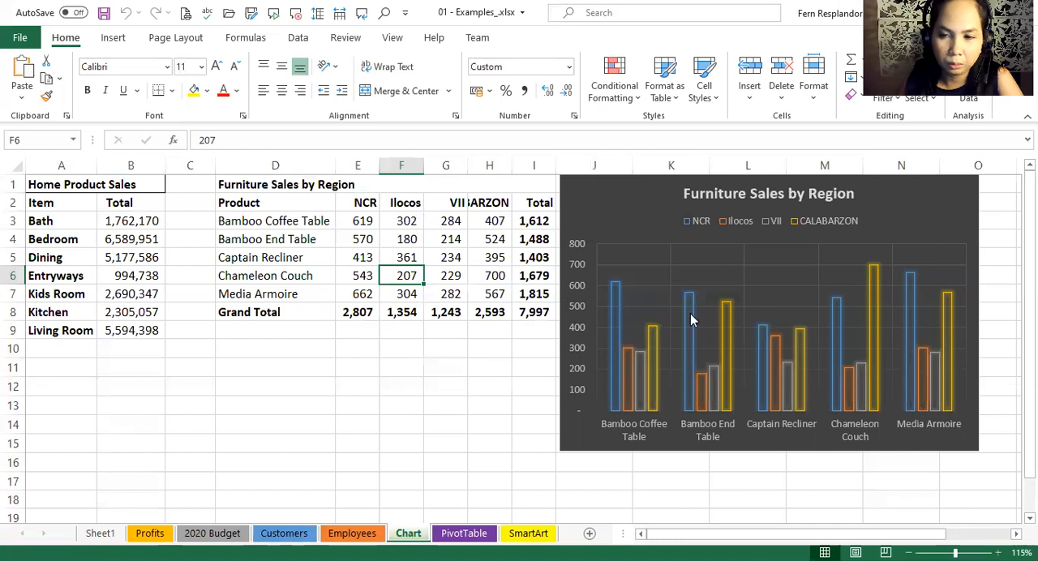
mouse_move(753, 405)
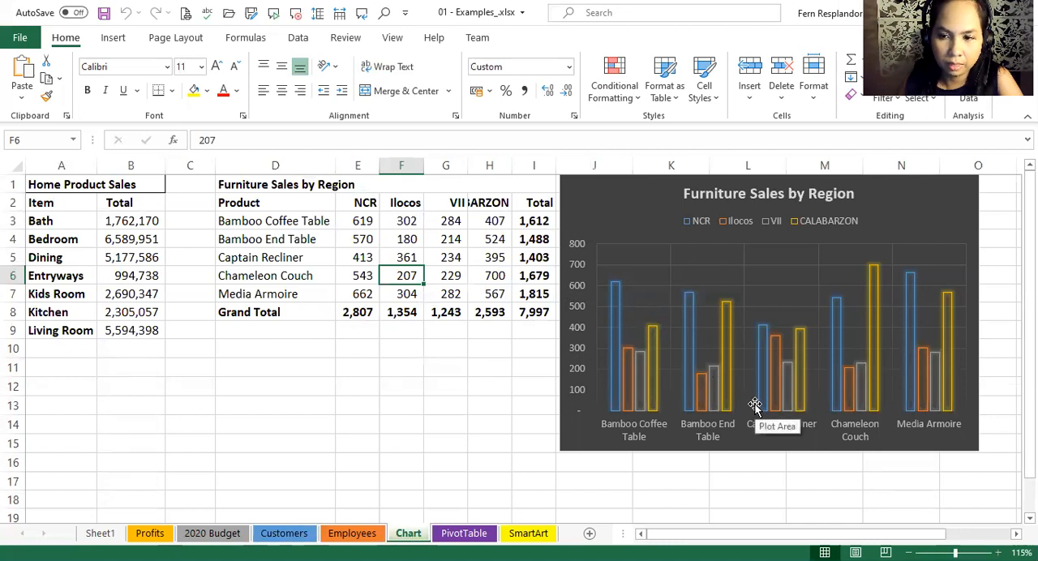
mouse_move(594, 380)
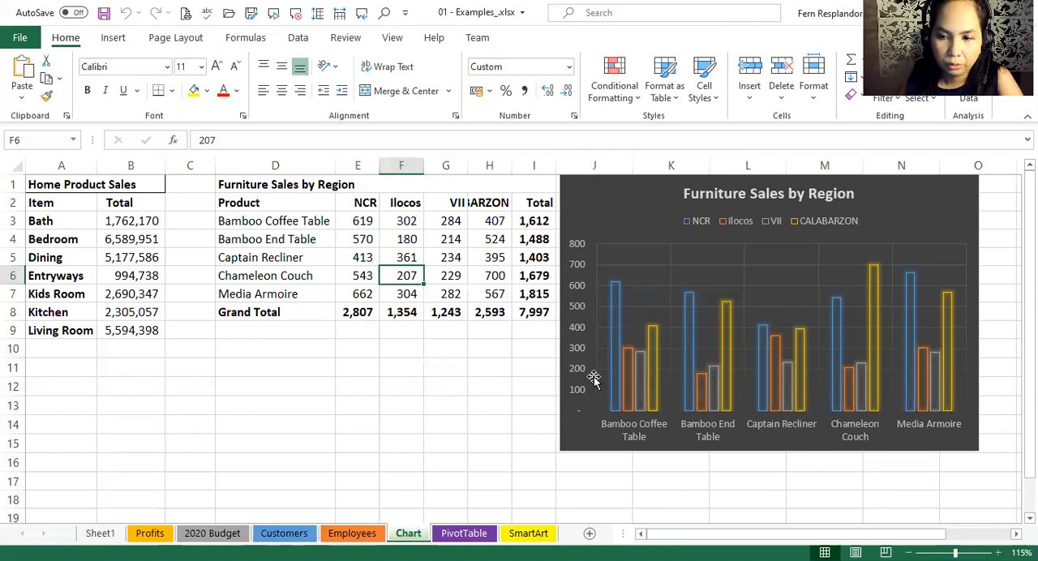
mouse_move(408, 363)
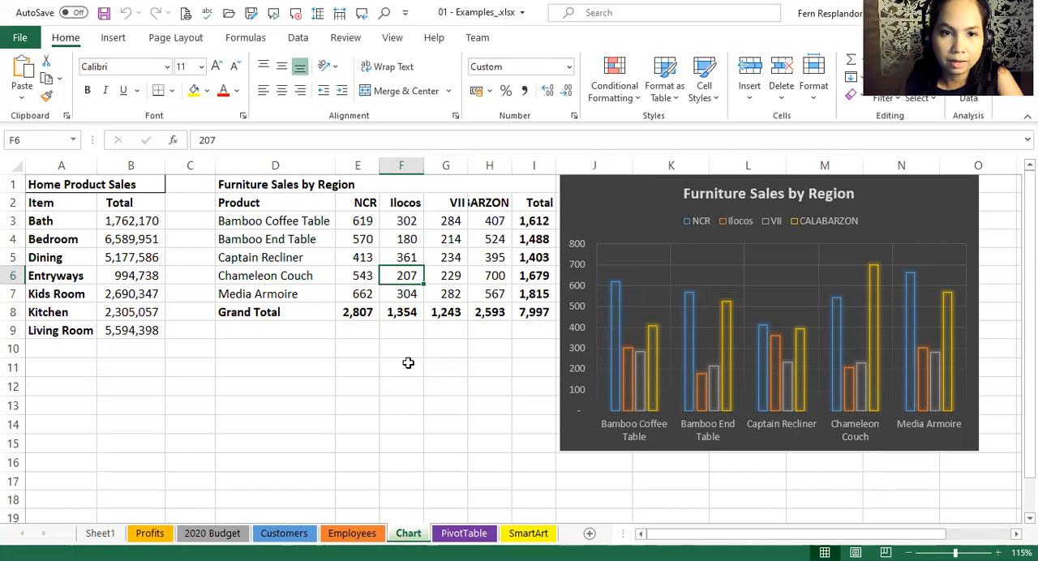
mouse_move(535, 389)
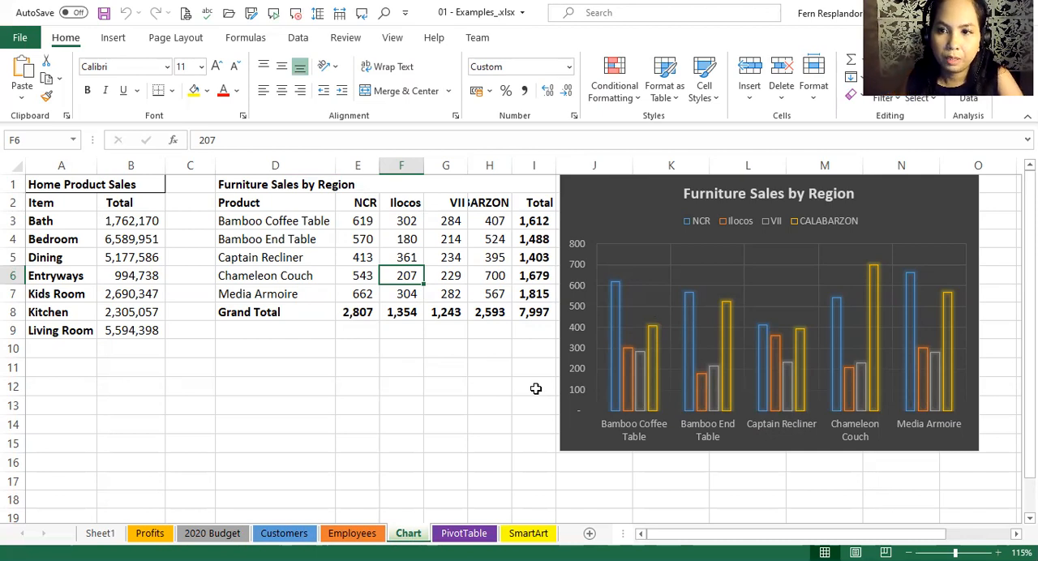
mouse_move(465, 454)
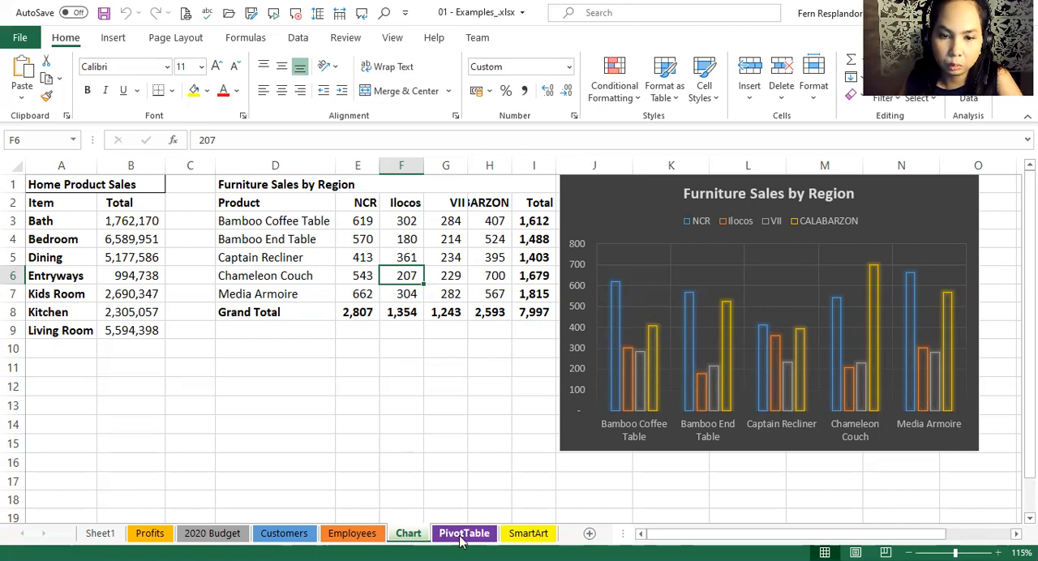
Step: Switch to the PivotTable sheet summing Total Cost by product, region and customer
click(463, 531)
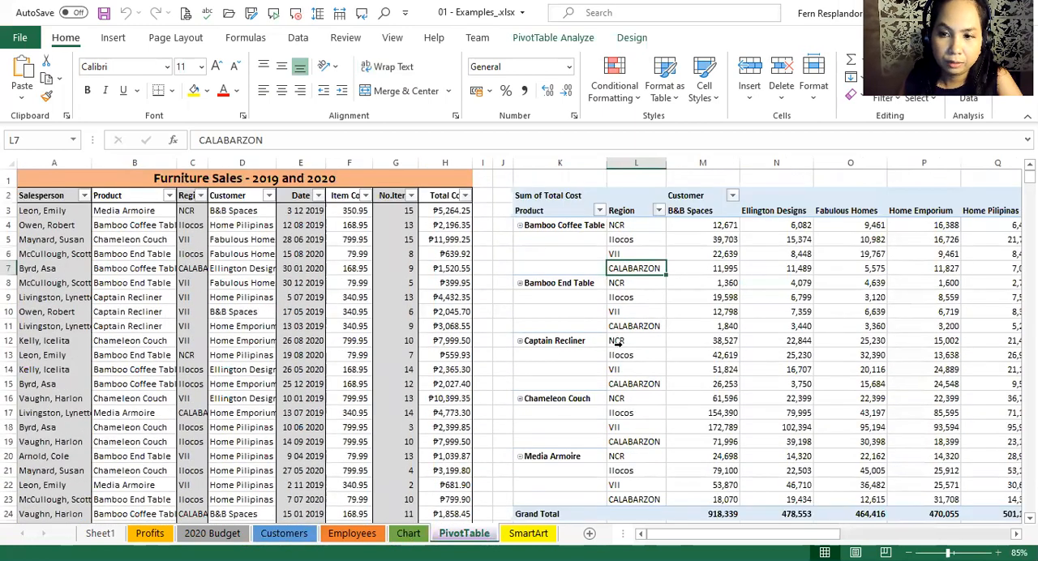
mouse_move(710, 360)
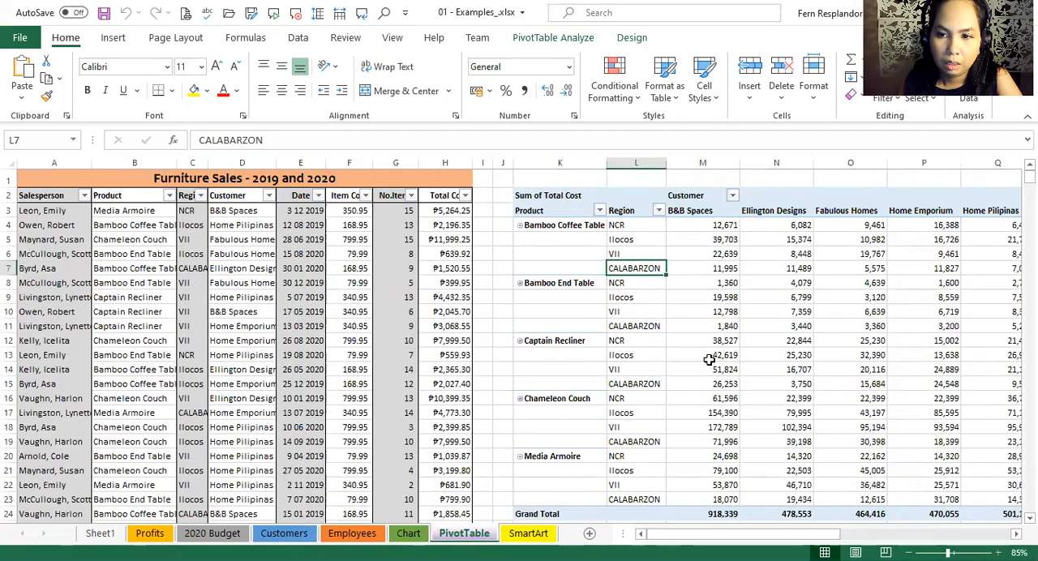
mouse_move(691, 369)
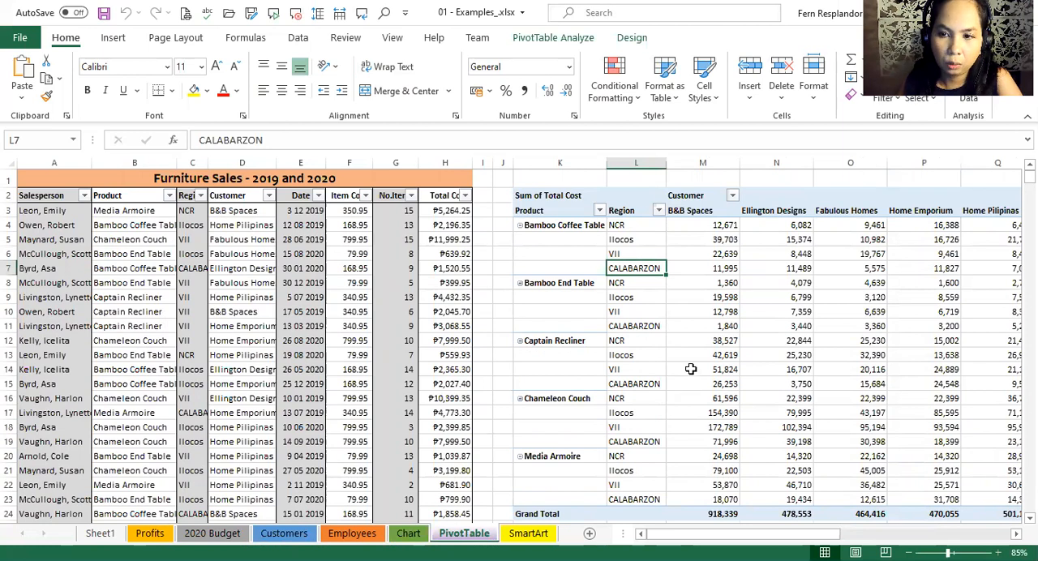
mouse_move(707, 354)
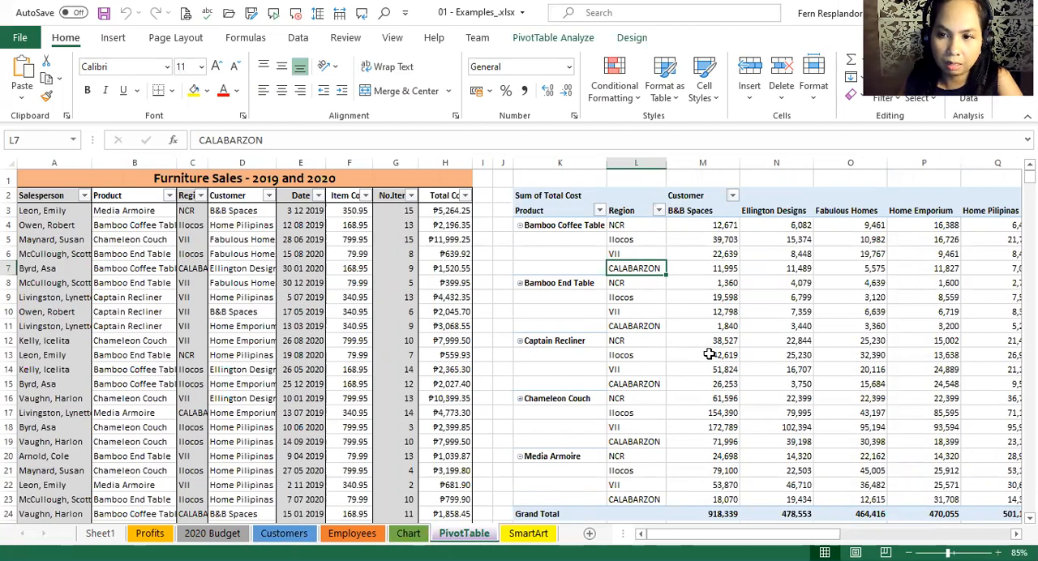
mouse_move(703, 340)
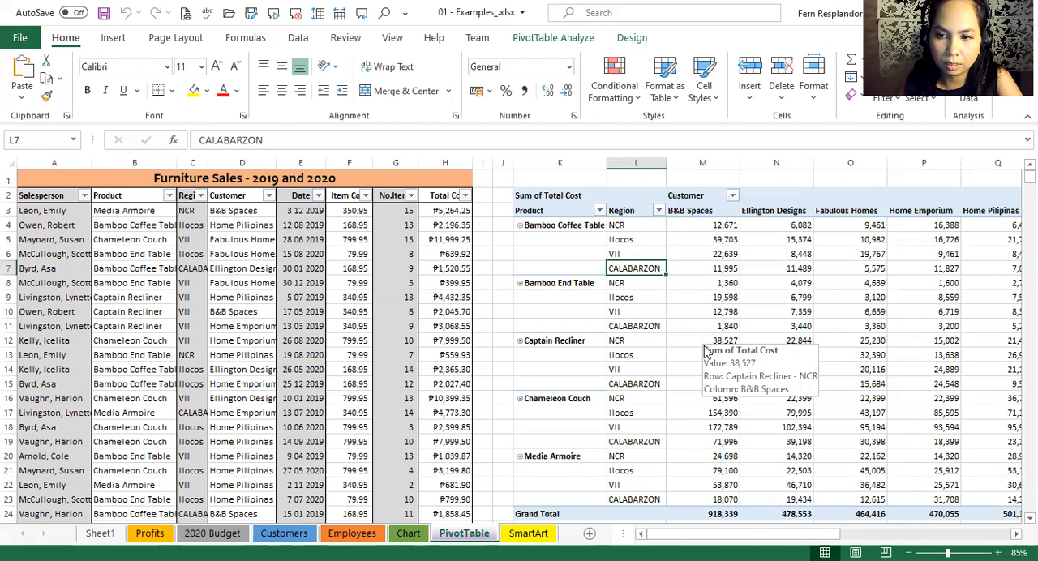
mouse_move(678, 360)
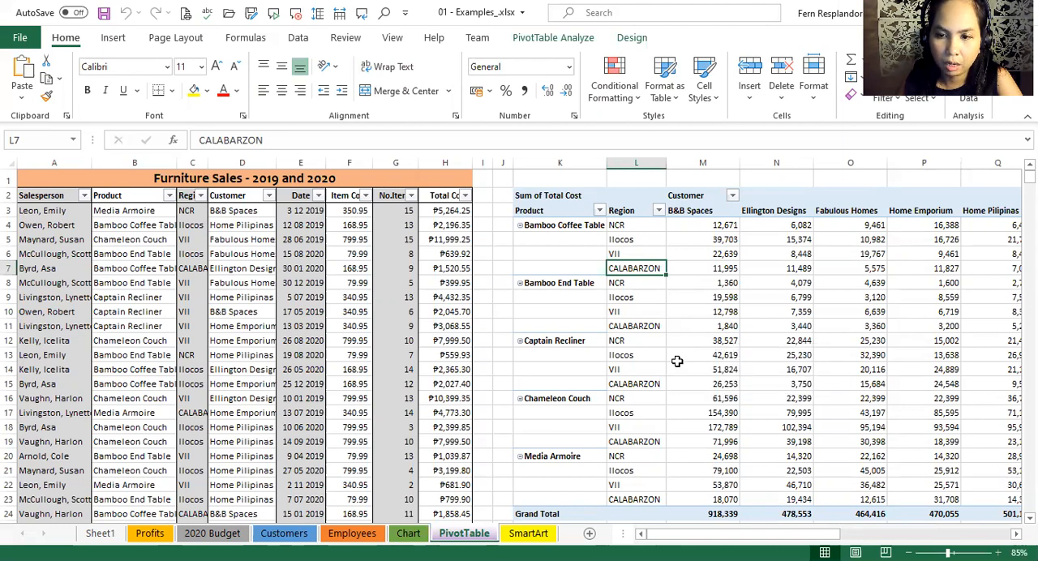
mouse_move(655, 360)
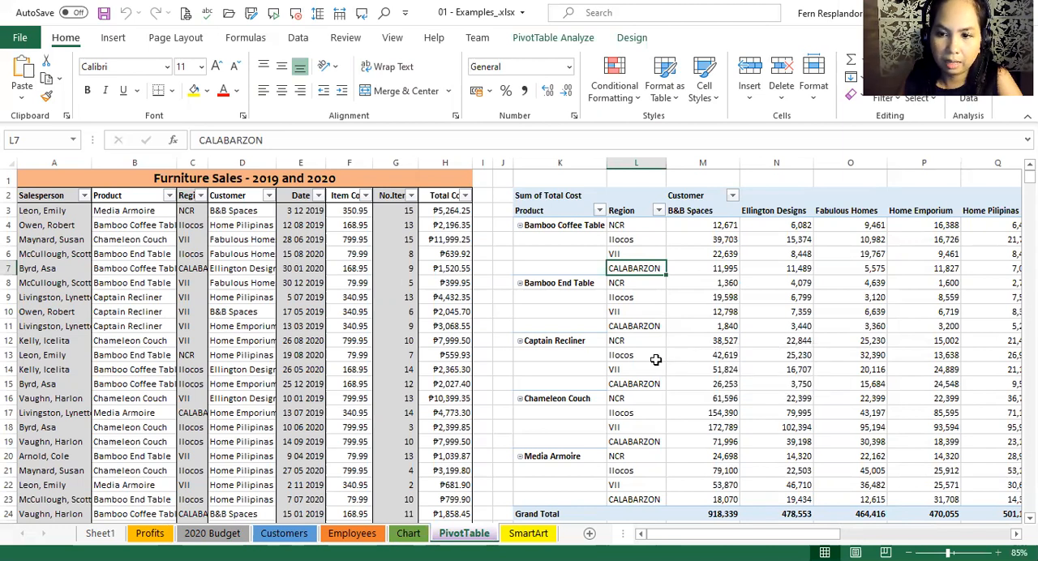
mouse_move(636, 305)
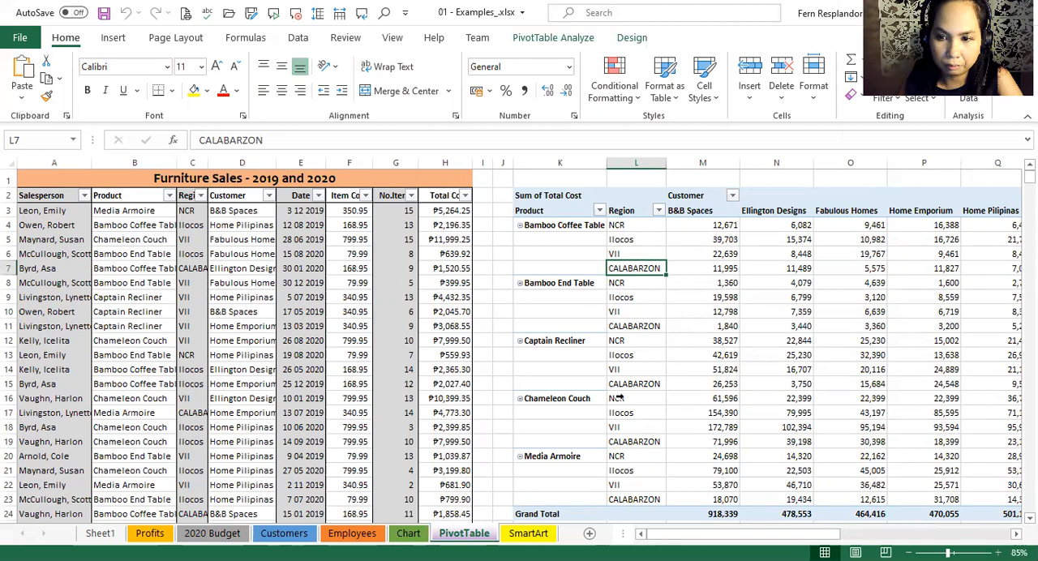
mouse_move(555, 340)
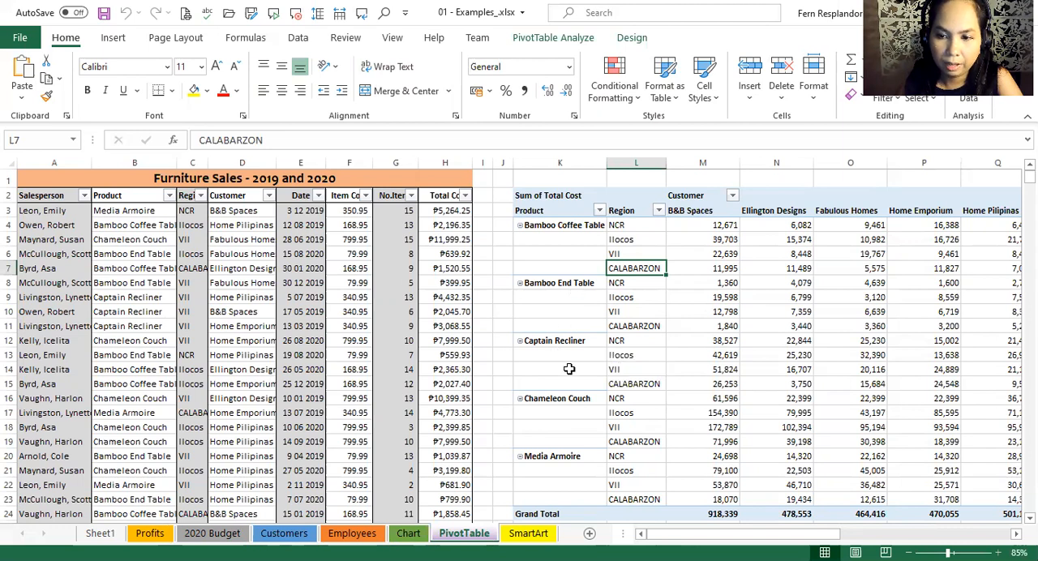
mouse_move(567, 370)
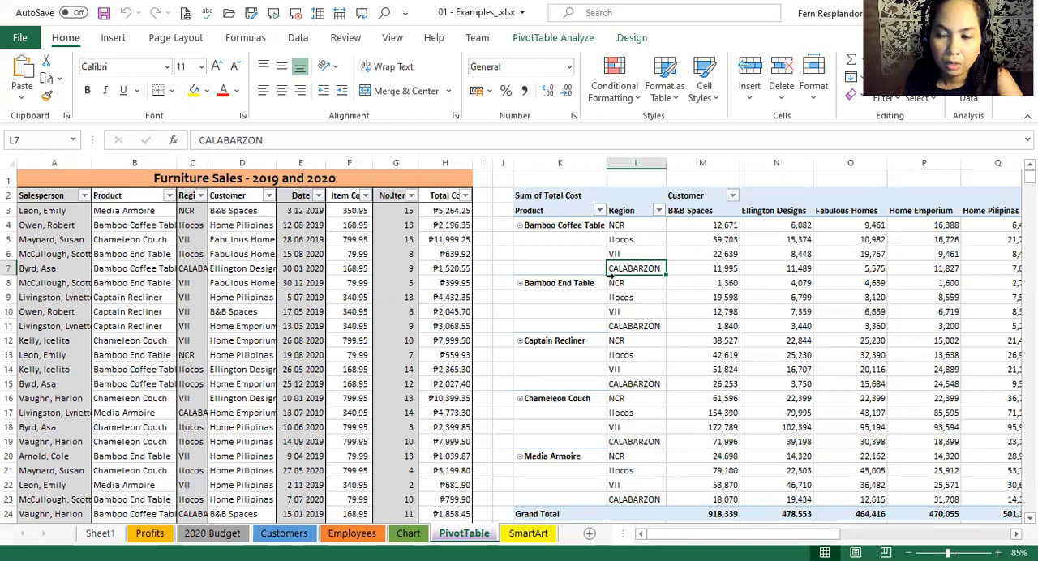
mouse_move(603, 399)
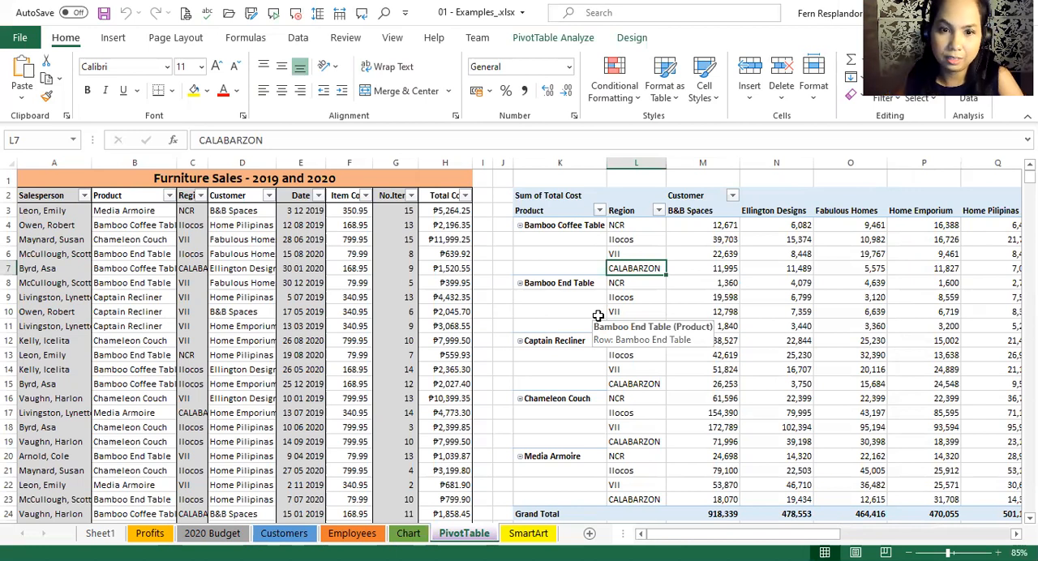
Step: Switch to the SmartArt sheet with the 2020 First Half report and CEO org chart
click(529, 532)
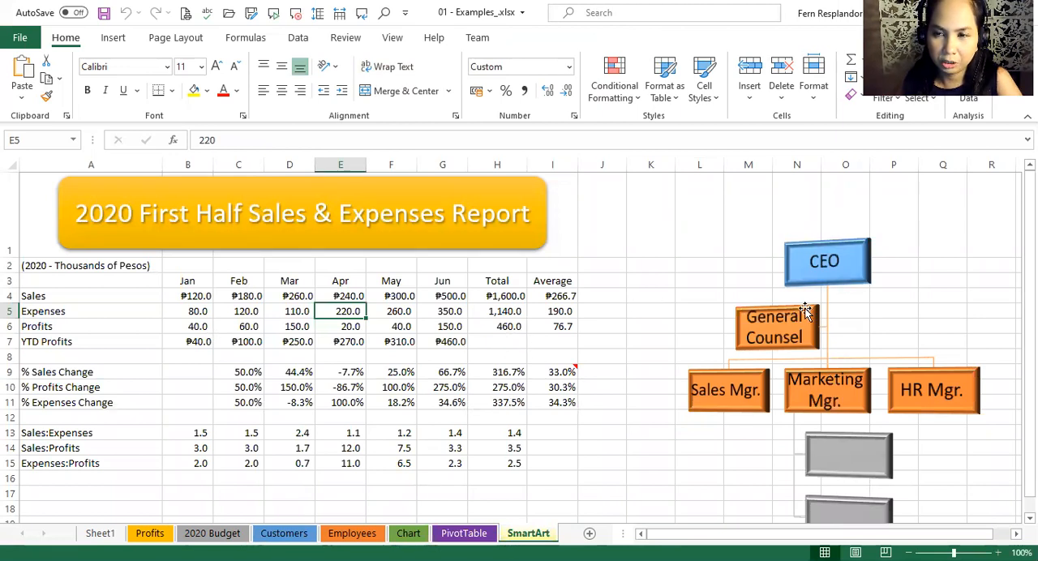
mouse_move(791, 347)
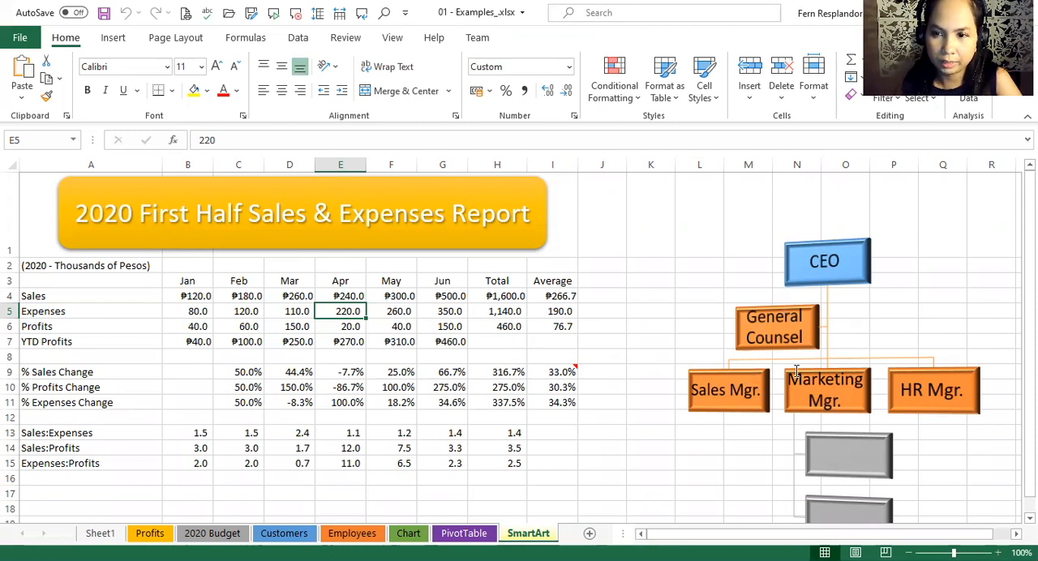
mouse_move(769, 412)
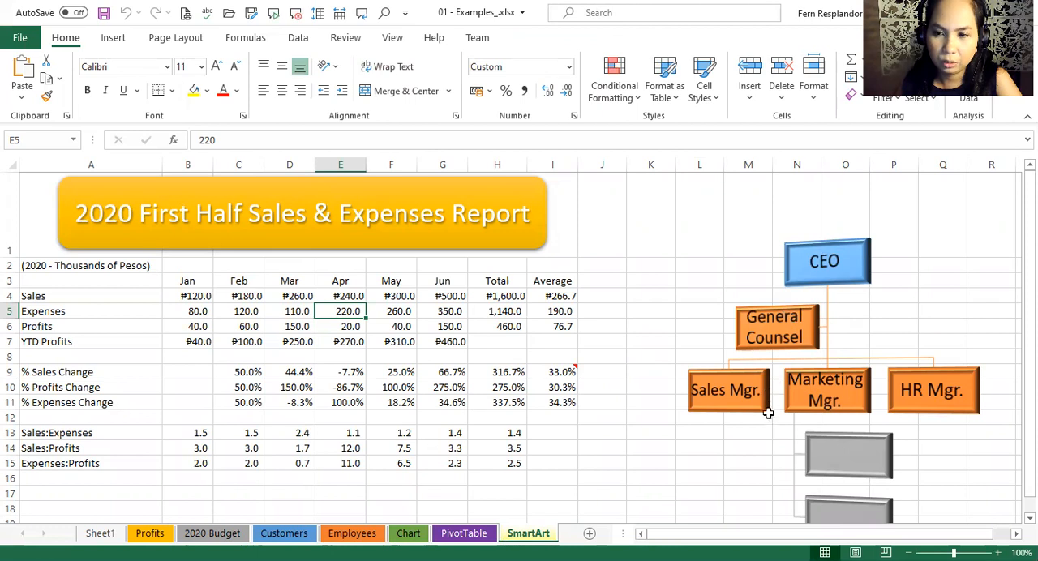
mouse_move(770, 417)
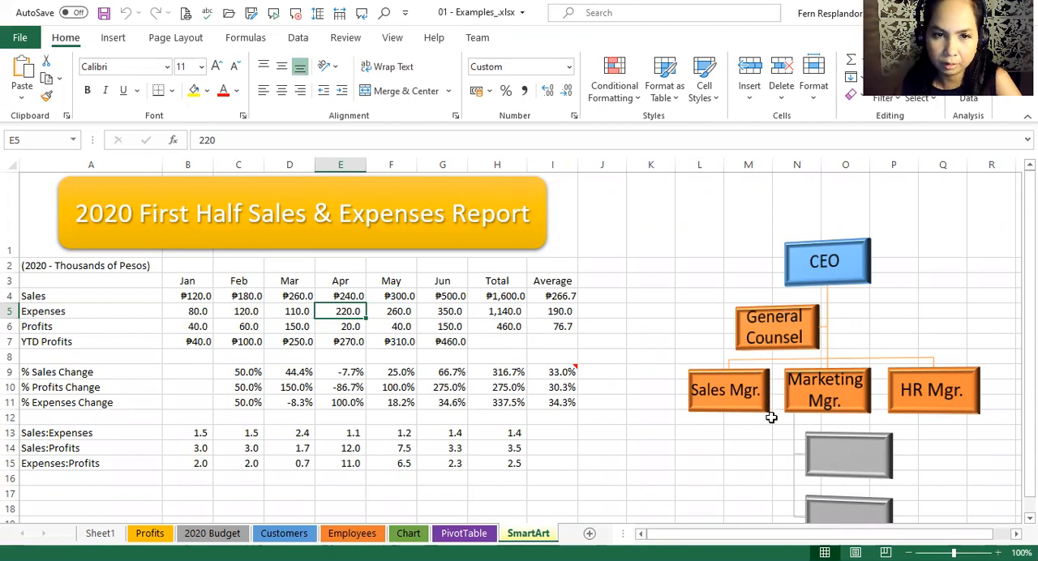
mouse_move(635, 376)
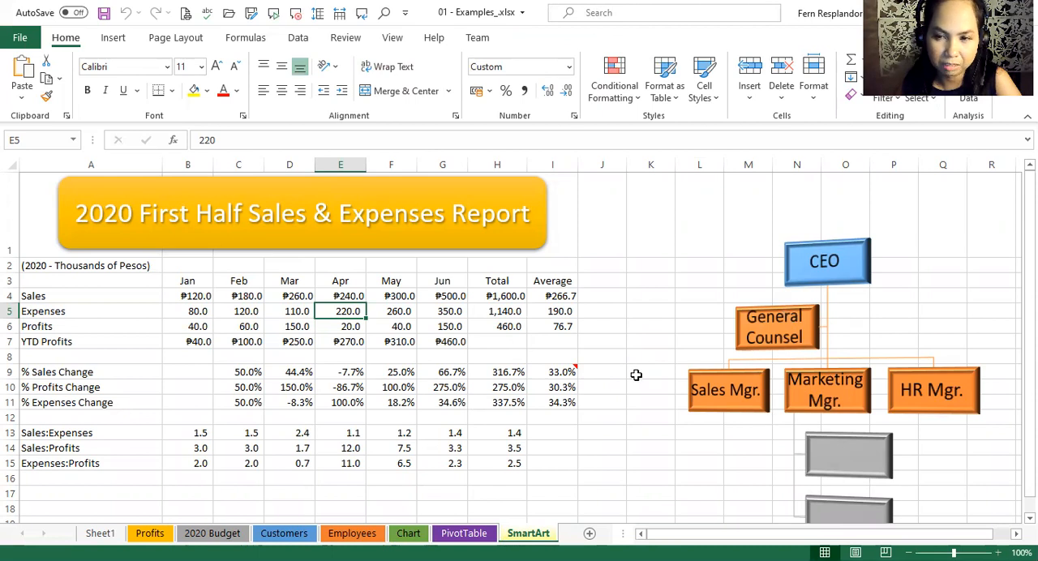
mouse_move(678, 382)
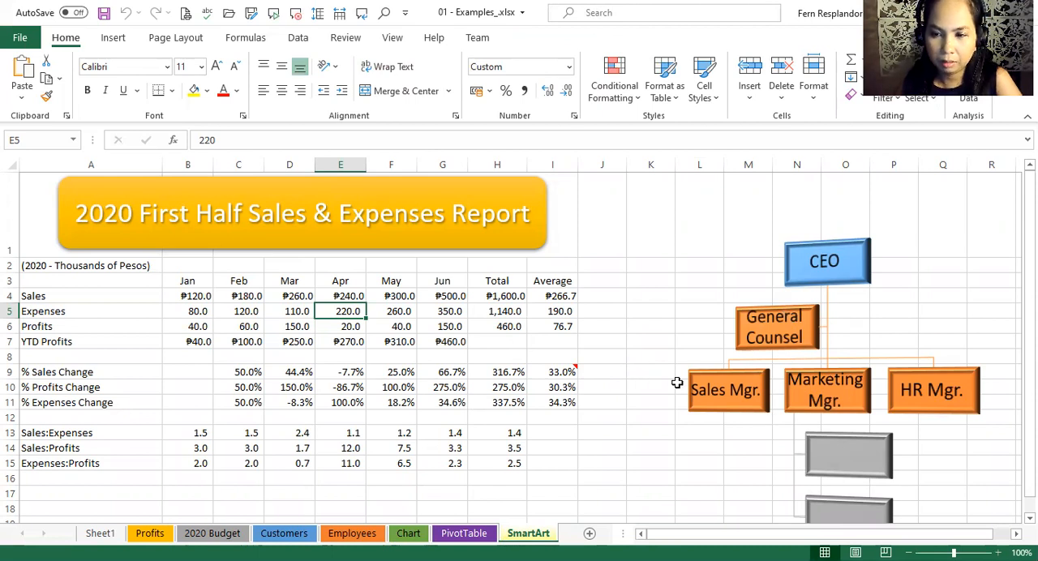